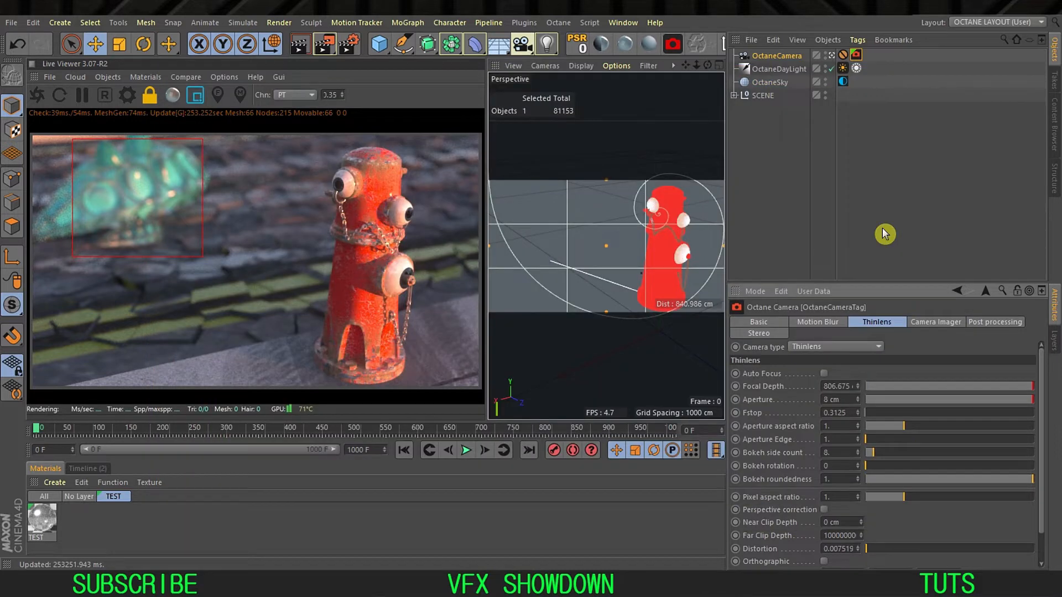
{"action": "mouse_move", "coordinate": [80, 126]}
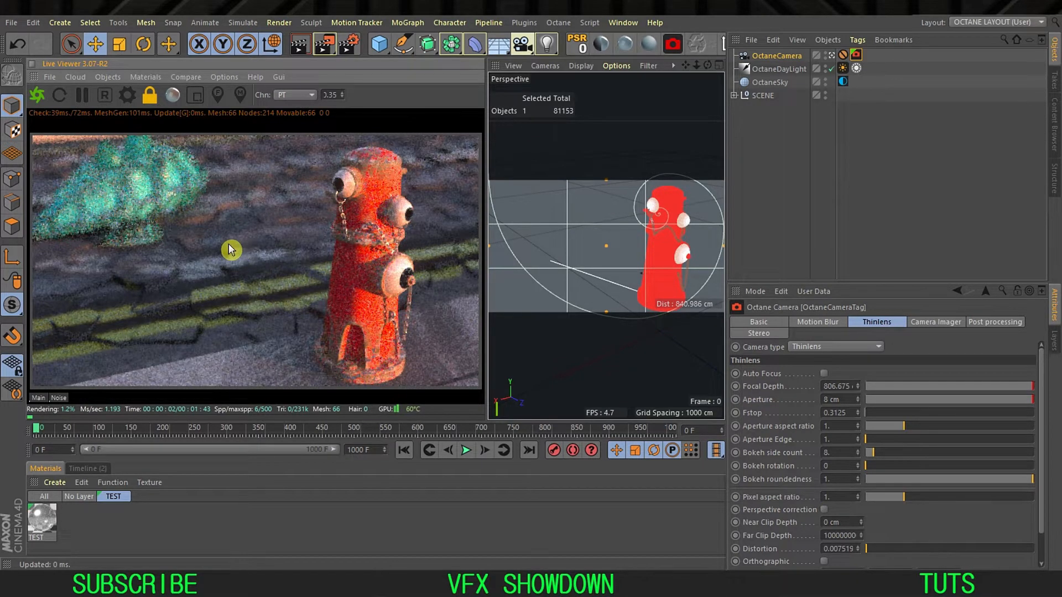
- On the OctaneCamera tag's Thinlens settings, pick the fire hydrant as focus point (focal depth ~807 cm)
{"action": "left_click", "coordinate": [195, 94]}
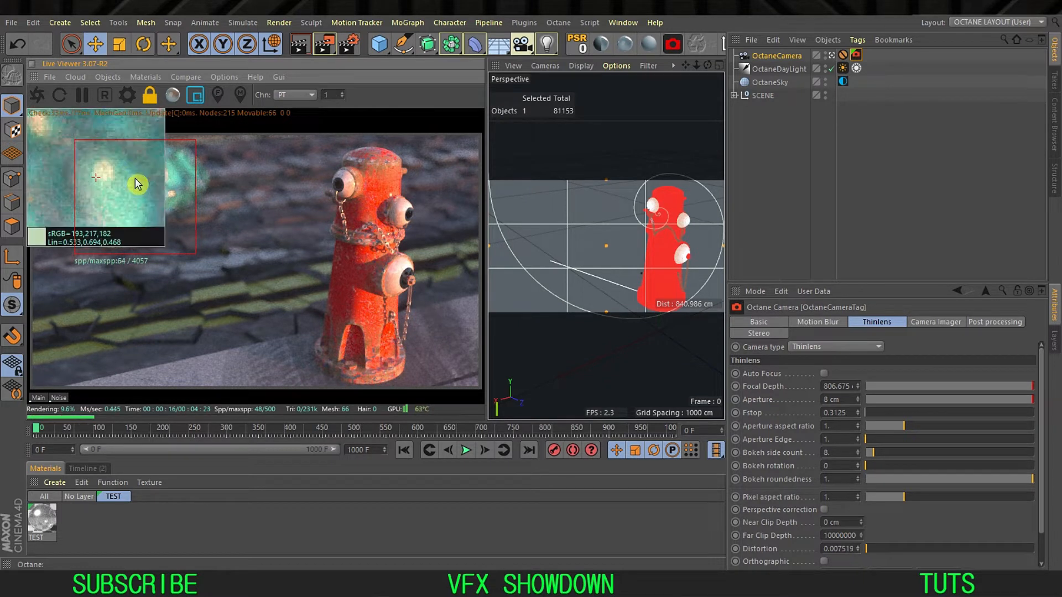
{"action": "mouse_move", "coordinate": [118, 192]}
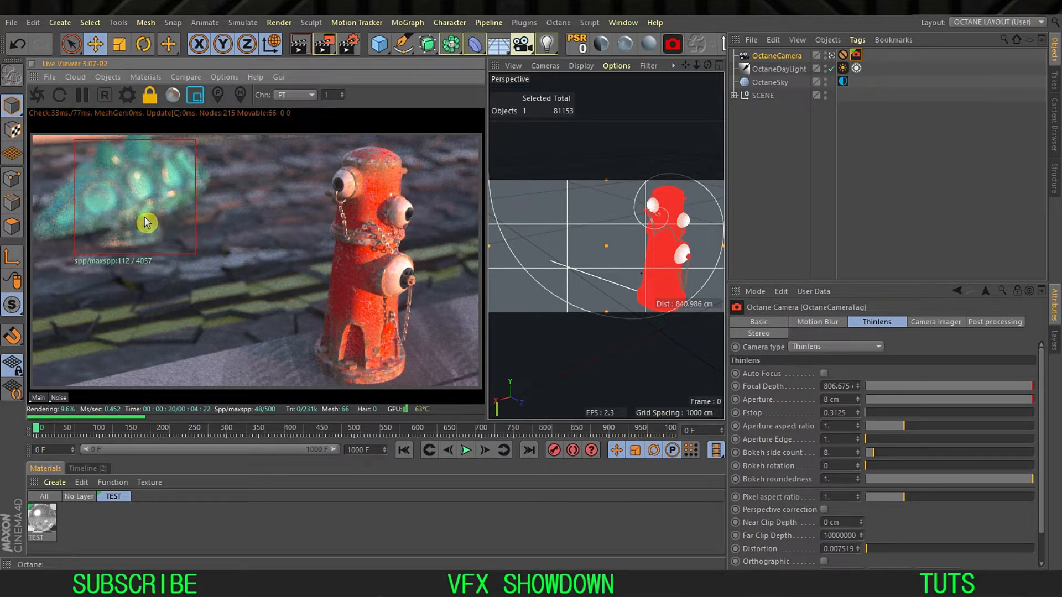
{"action": "mouse_move", "coordinate": [764, 168]}
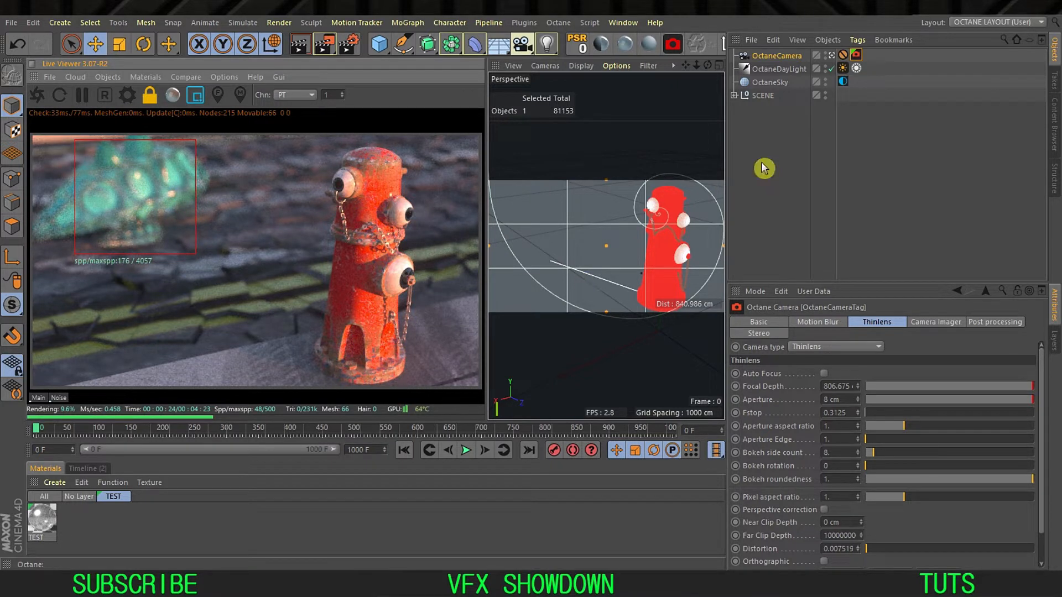
{"action": "left_click", "coordinate": [776, 55]}
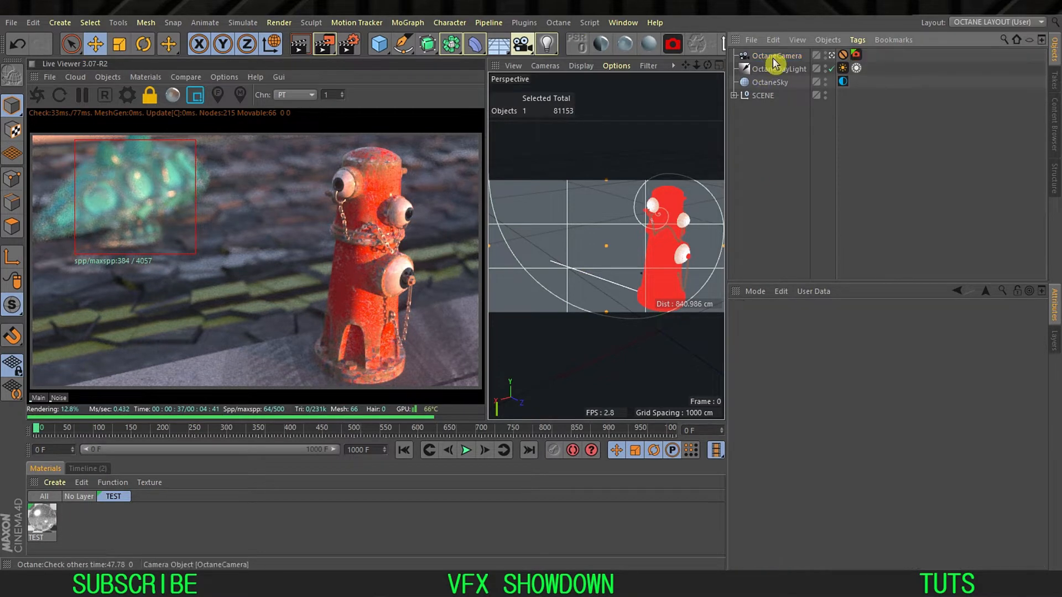
{"action": "left_click", "coordinate": [776, 56]}
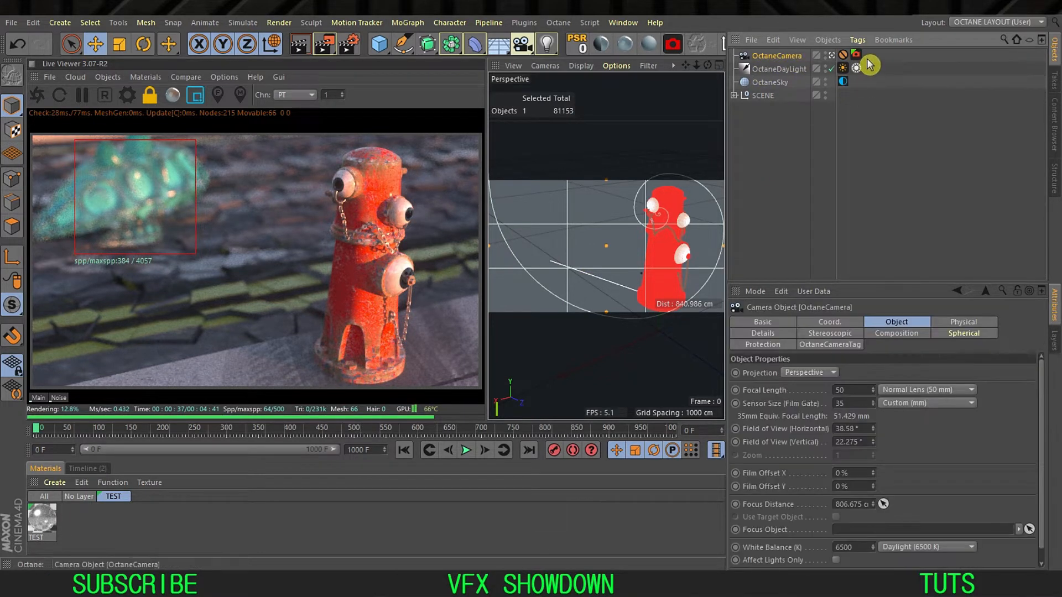
{"action": "left_click", "coordinate": [856, 54]}
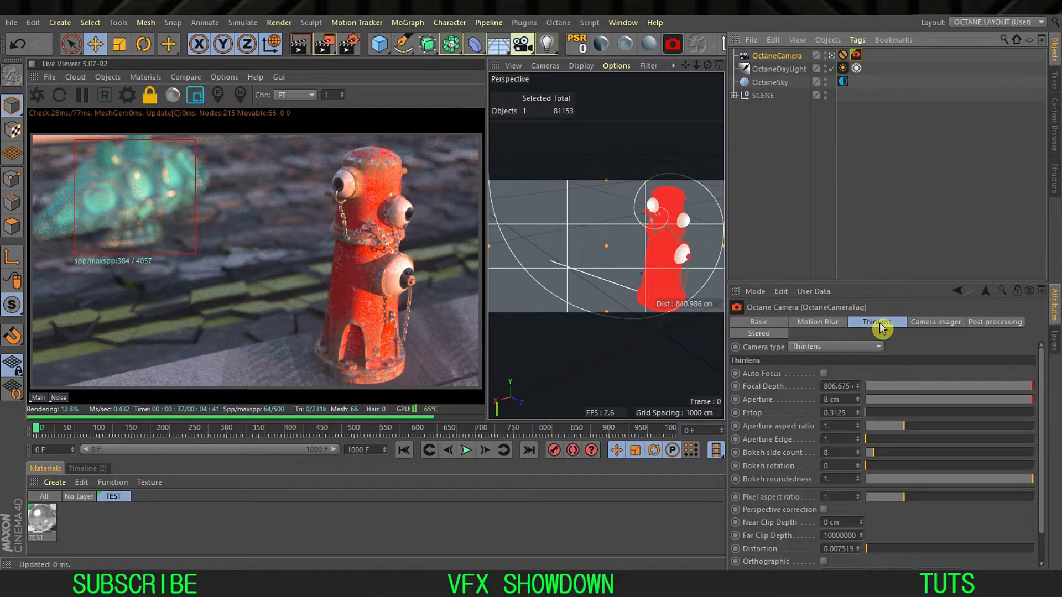
{"action": "mouse_move", "coordinate": [785, 387]}
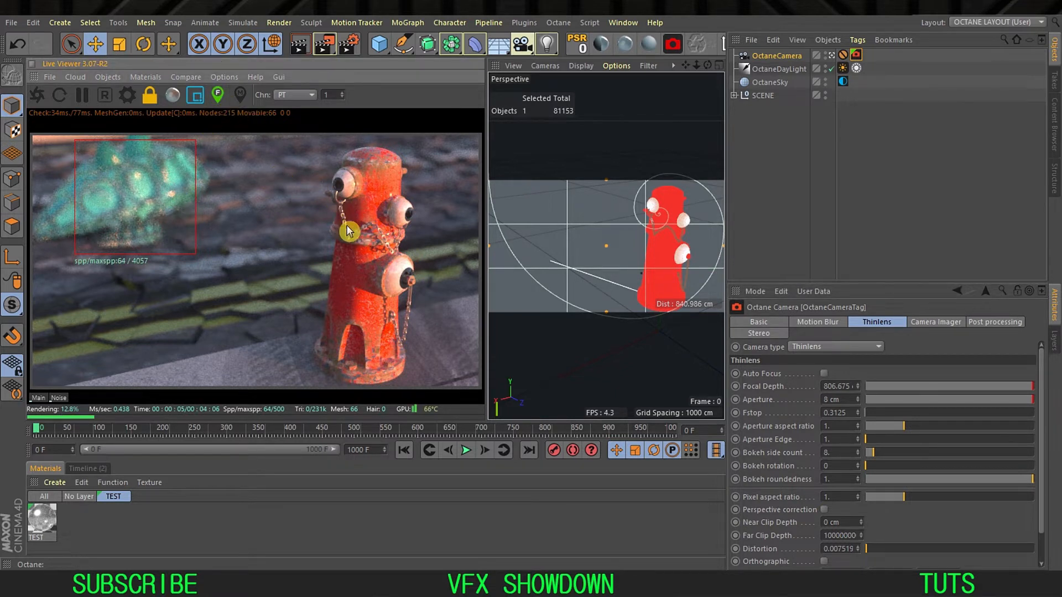
{"action": "mouse_move", "coordinate": [371, 245]}
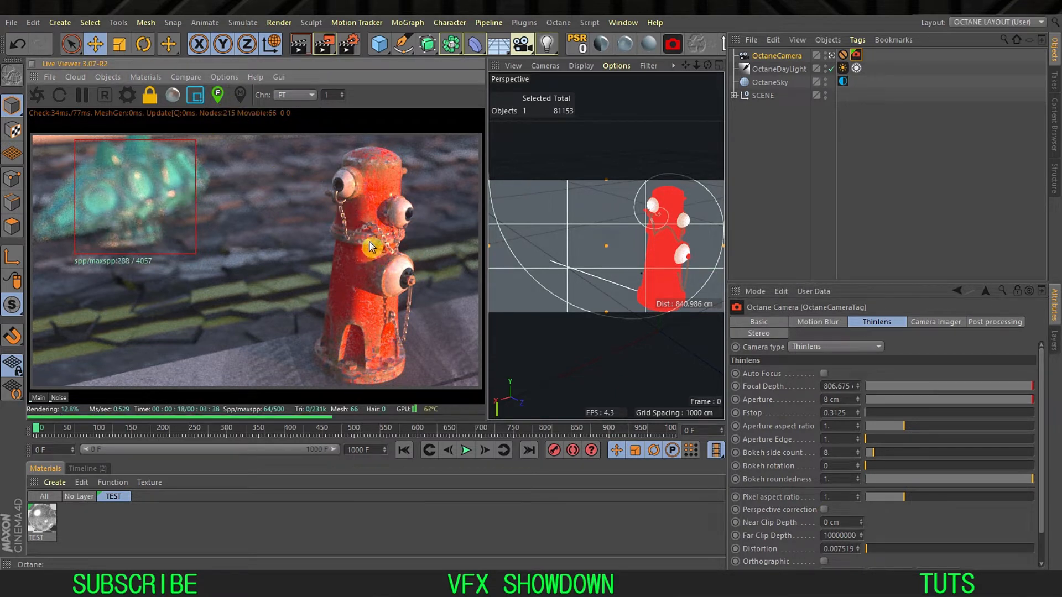
{"action": "left_click", "coordinate": [195, 95]}
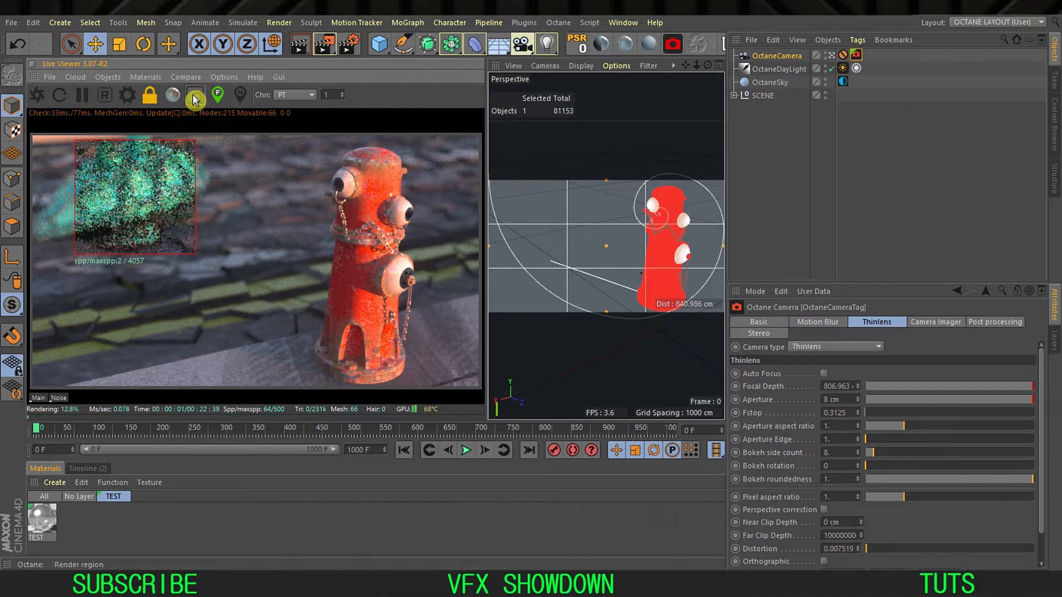
- Turn off the render region and set aperture aspect ratio 2, aperture edge 3, aperture 5 cm
{"action": "left_click", "coordinate": [194, 94]}
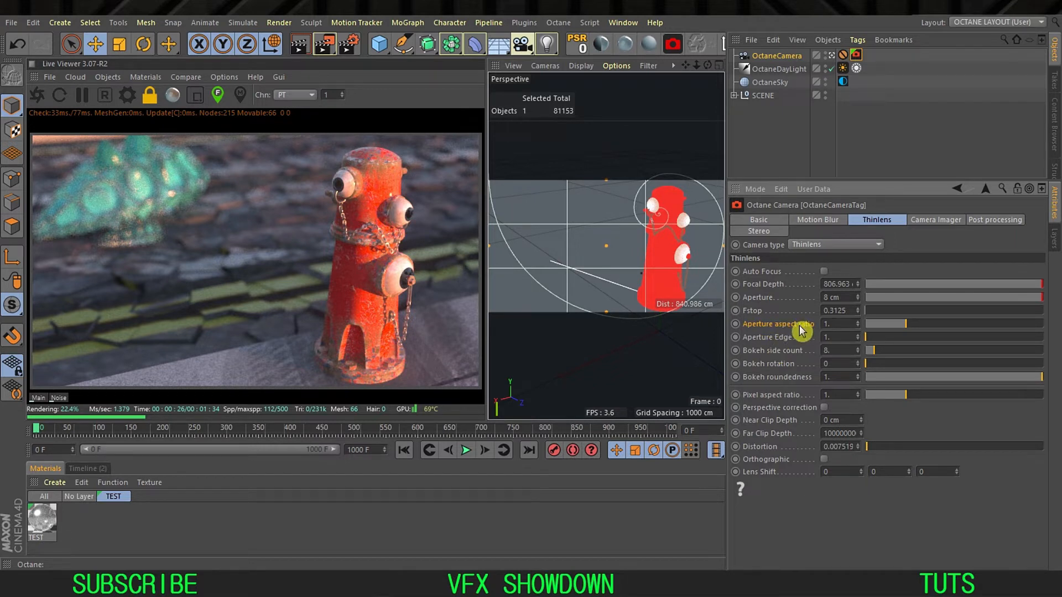
{"action": "left_click", "coordinate": [836, 323]}
{"action": "type", "text": "2."}
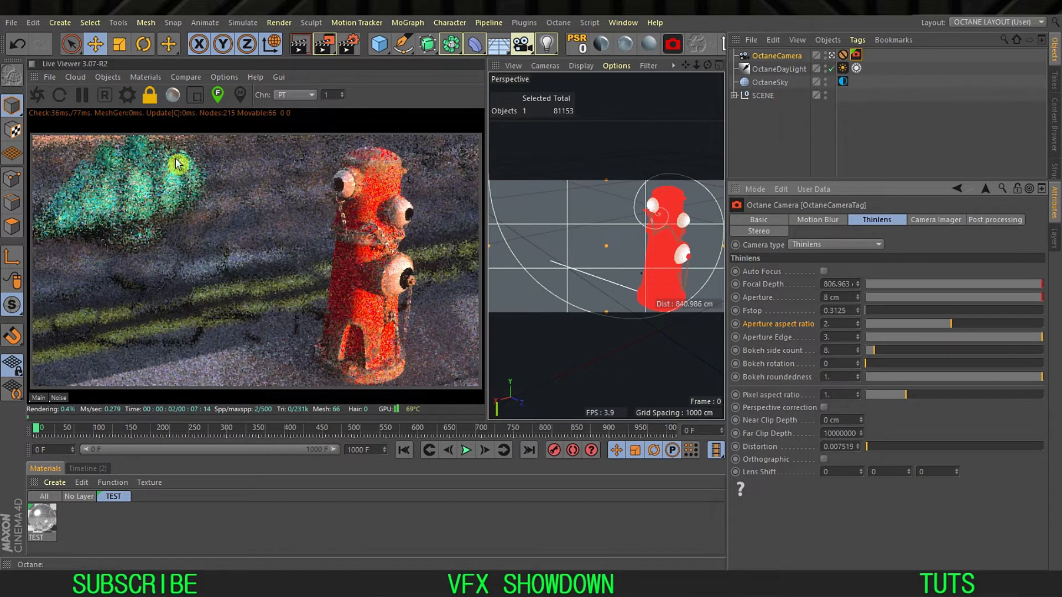
{"action": "left_click", "coordinate": [218, 95]}
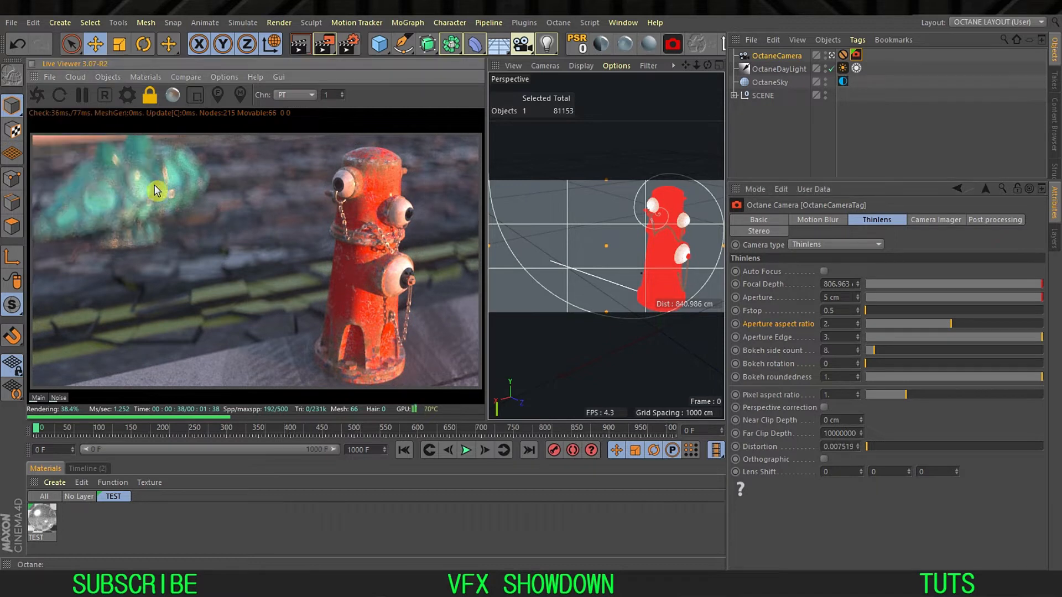
- Reset aperture aspect ratio and edge to 1 and slide the A/B compare split left to check the round bokeh
{"action": "left_click", "coordinate": [185, 76]}
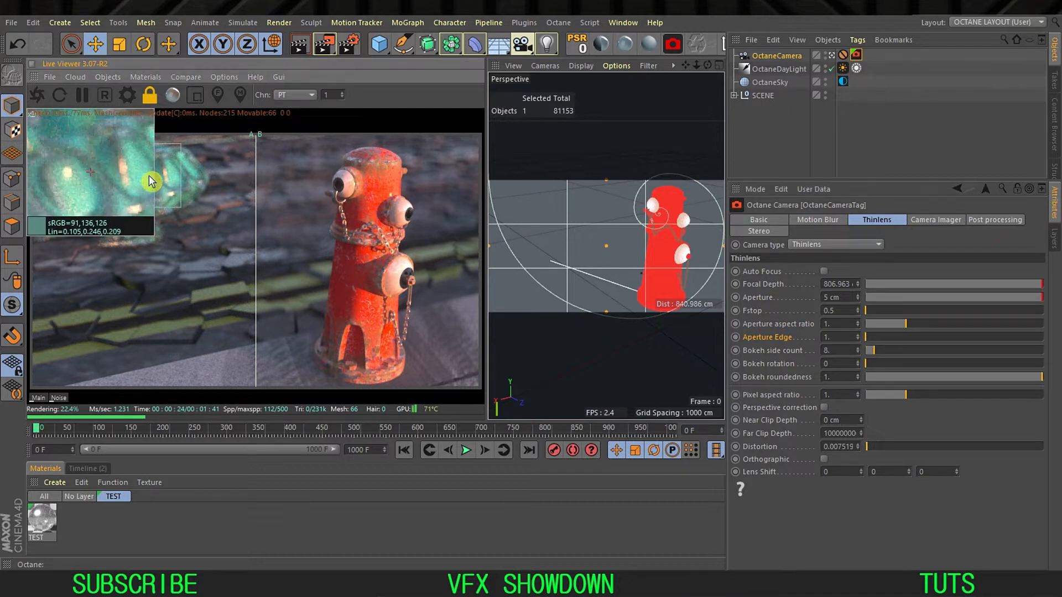
{"action": "mouse_move", "coordinate": [73, 182]}
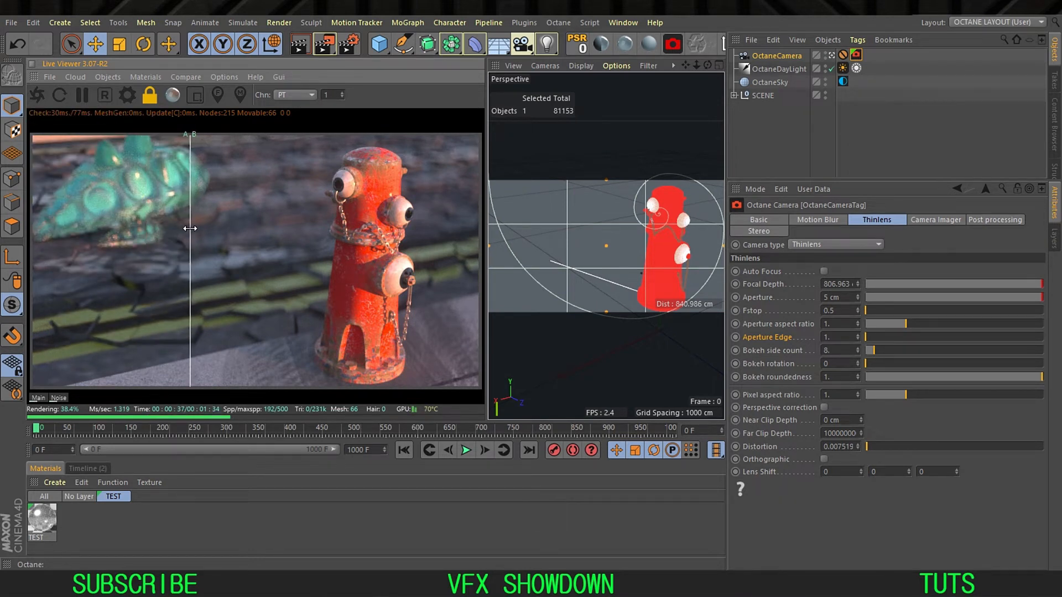
{"action": "left_click_drag", "start_coordinate": [192, 229], "coordinate": [54, 230]}
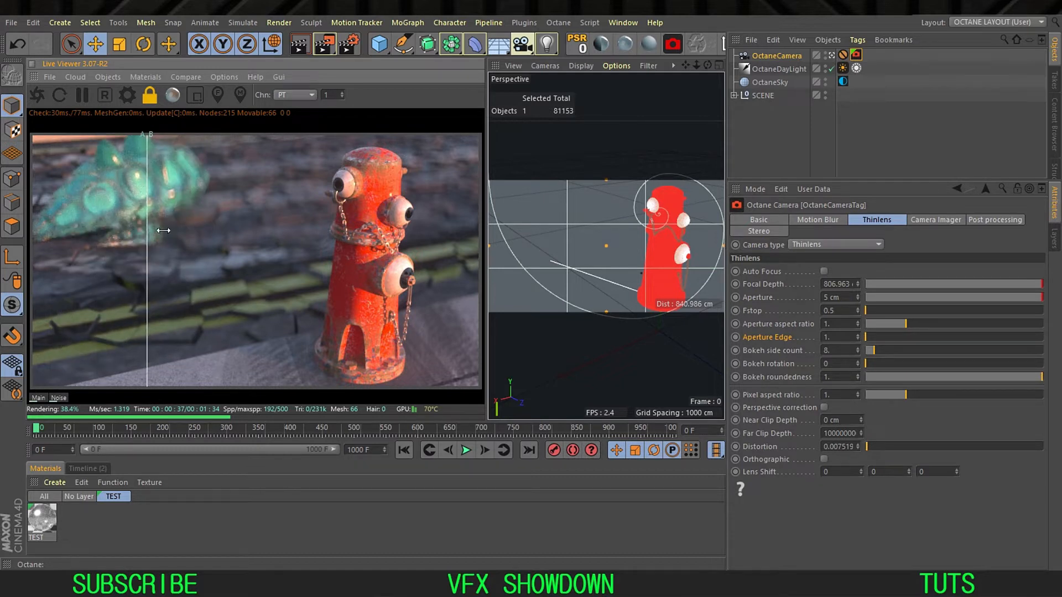
{"action": "left_click_drag", "start_coordinate": [148, 230], "coordinate": [133, 232]}
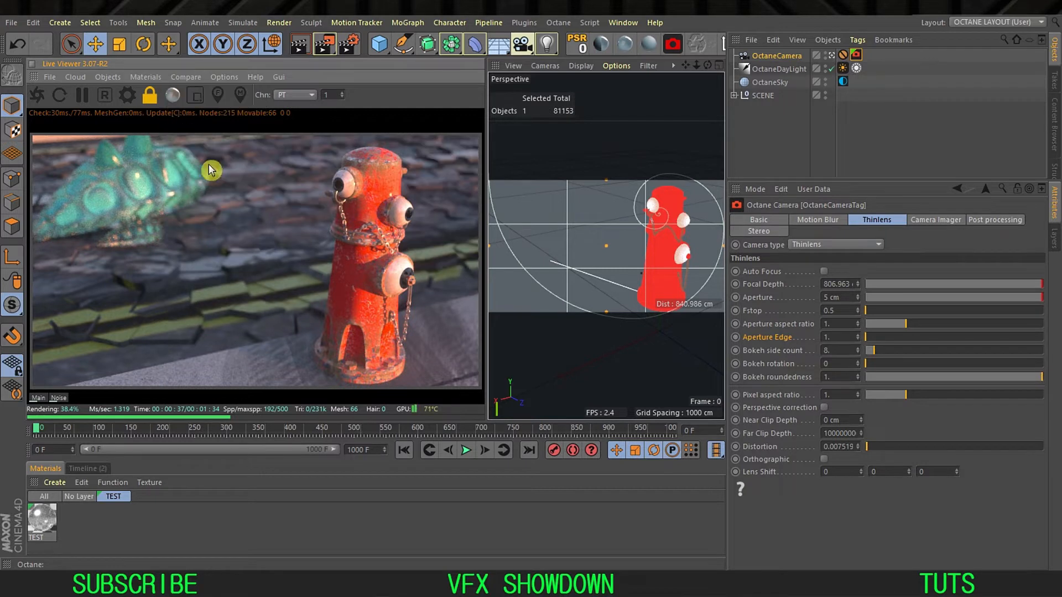
- Add a sphere and place it between the background shape and the hydrant
{"action": "left_click", "coordinate": [418, 44]}
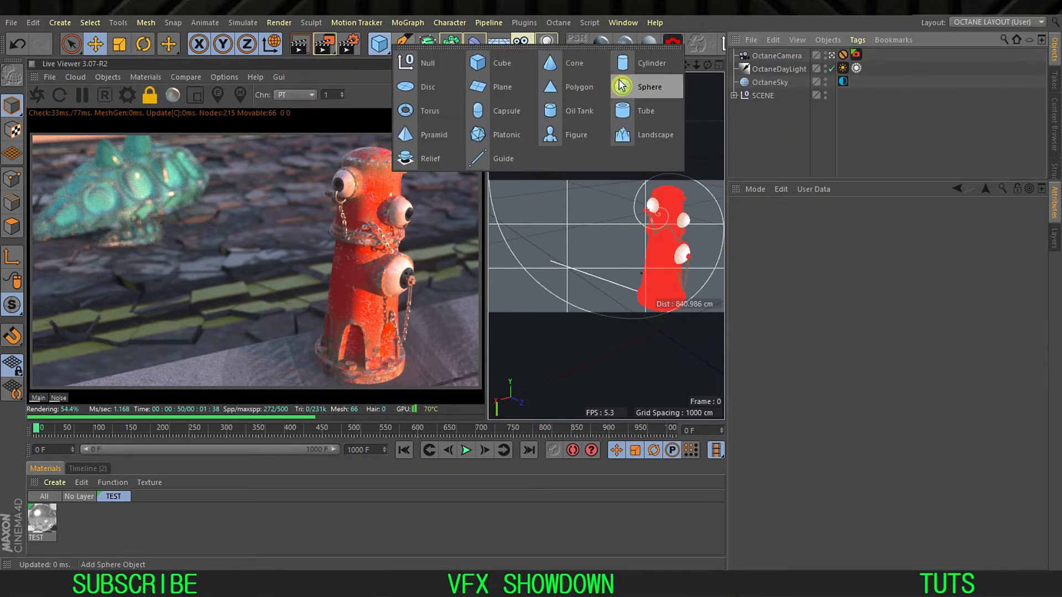
{"action": "left_click", "coordinate": [649, 86]}
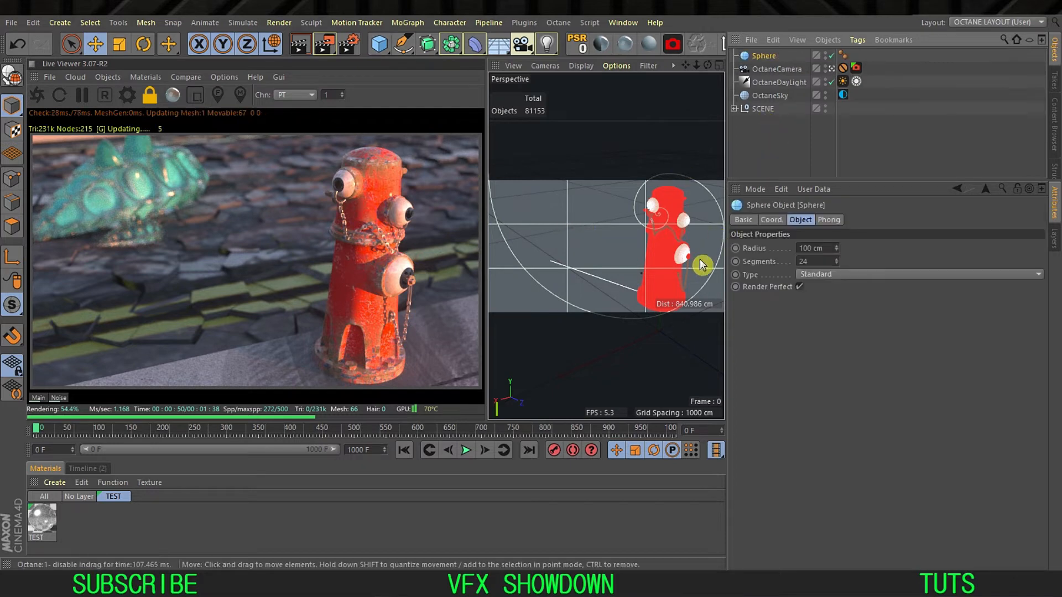
{"action": "left_click_drag", "start_coordinate": [700, 264], "coordinate": [616, 325]}
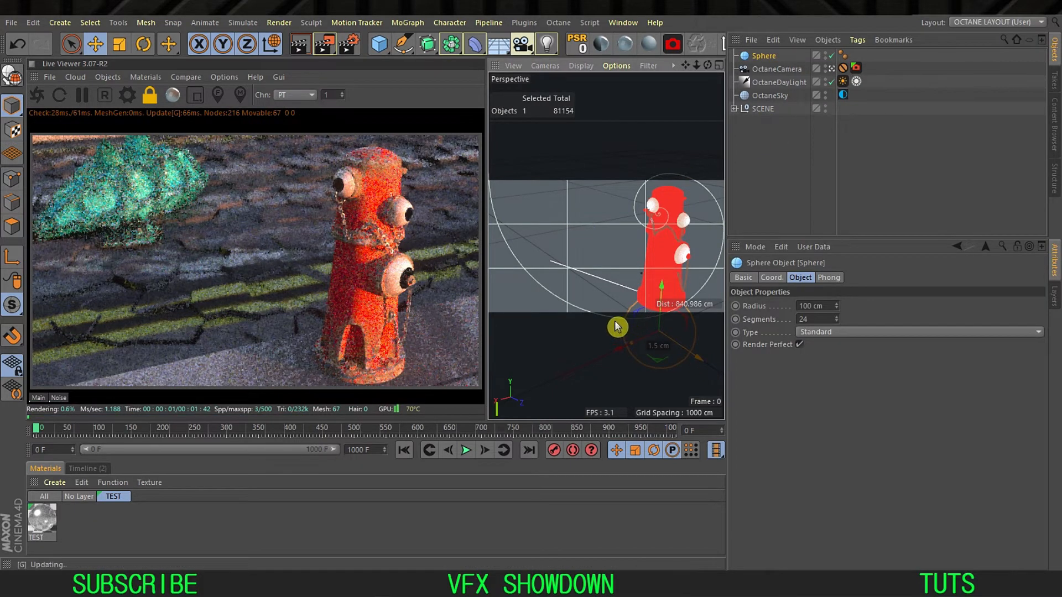
{"action": "left_click_drag", "start_coordinate": [616, 325], "coordinate": [572, 224]}
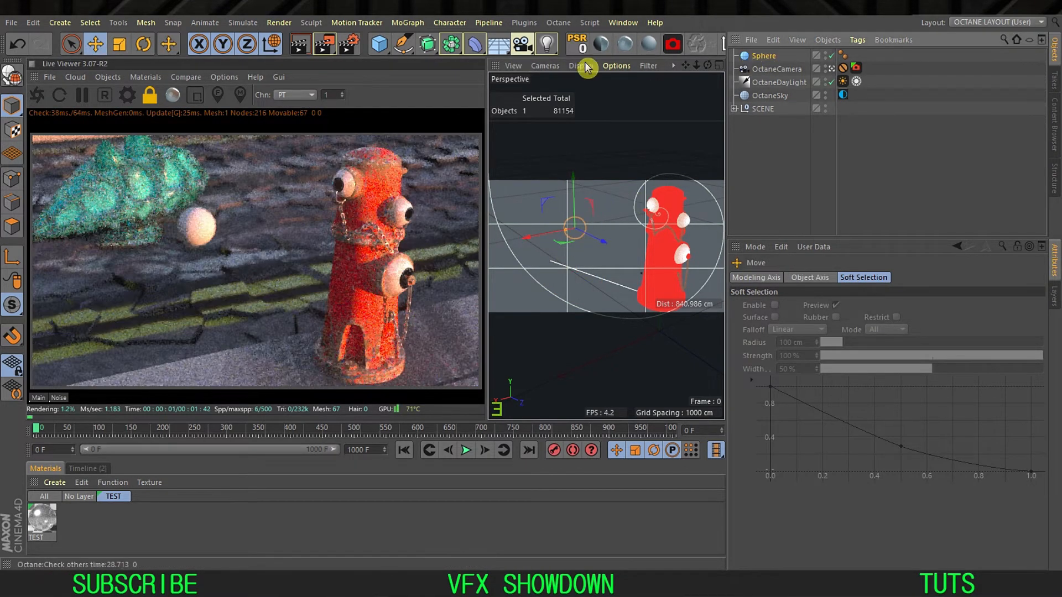
- Wrap the sphere in a Cloner set to Radial mode, count 5, XZ plane, with a wider radius
{"action": "left_click", "coordinate": [407, 22]}
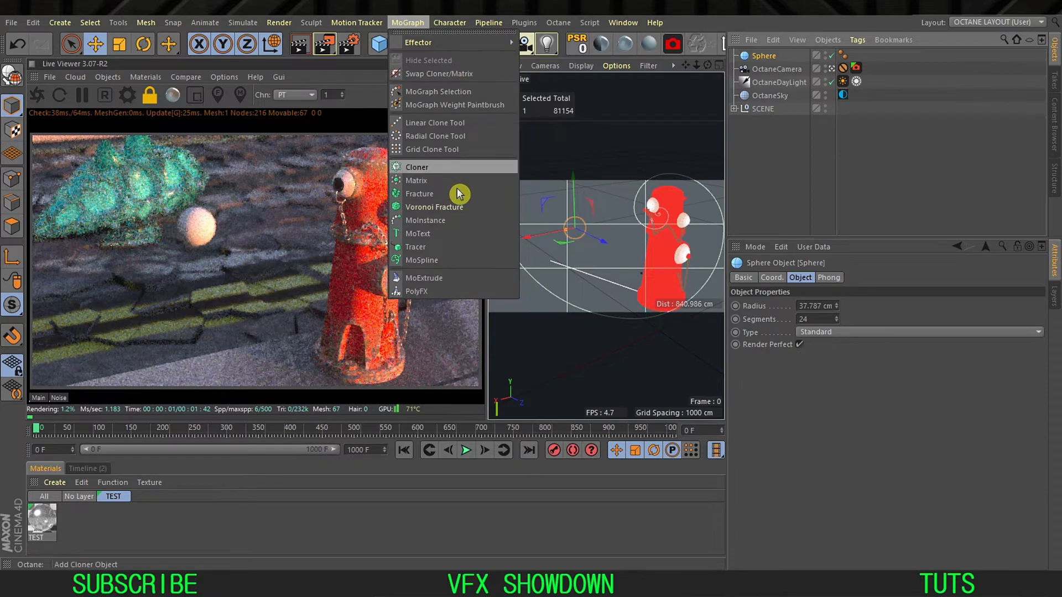
{"action": "left_click", "coordinate": [416, 166]}
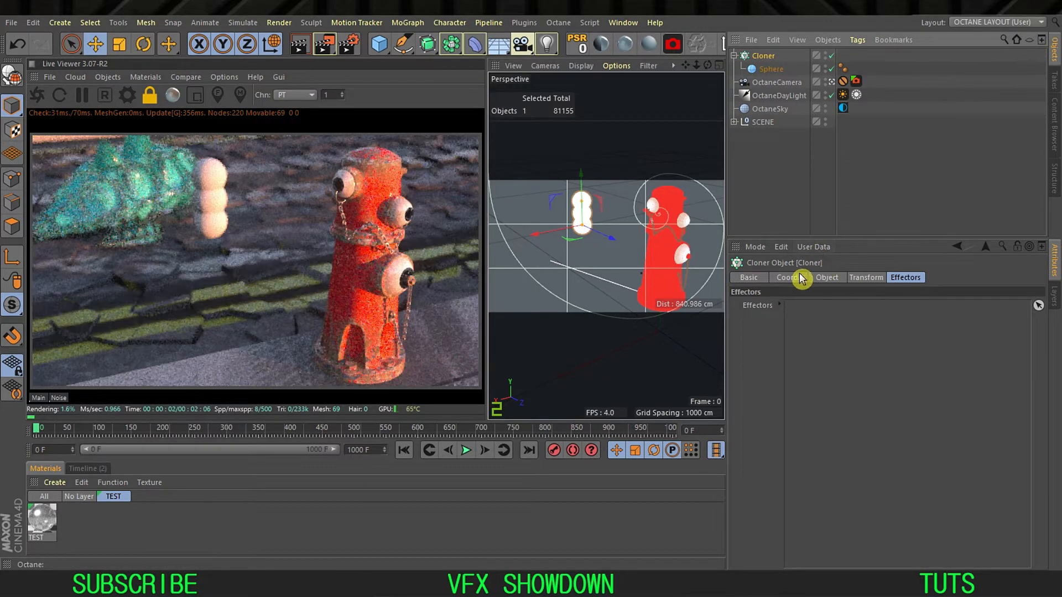
{"action": "left_click", "coordinate": [826, 277]}
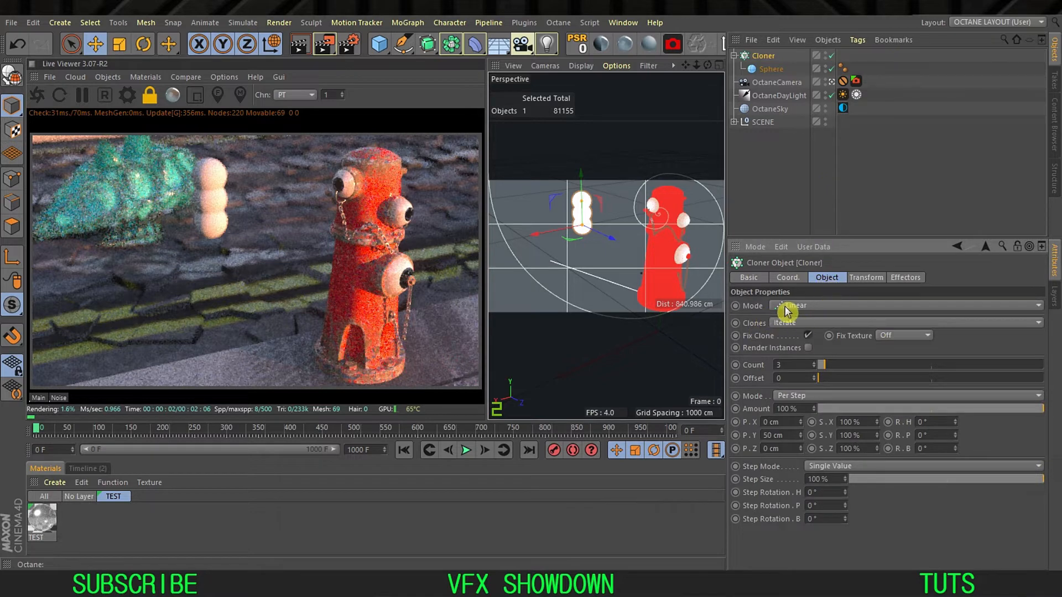
{"action": "left_click", "coordinate": [794, 305]}
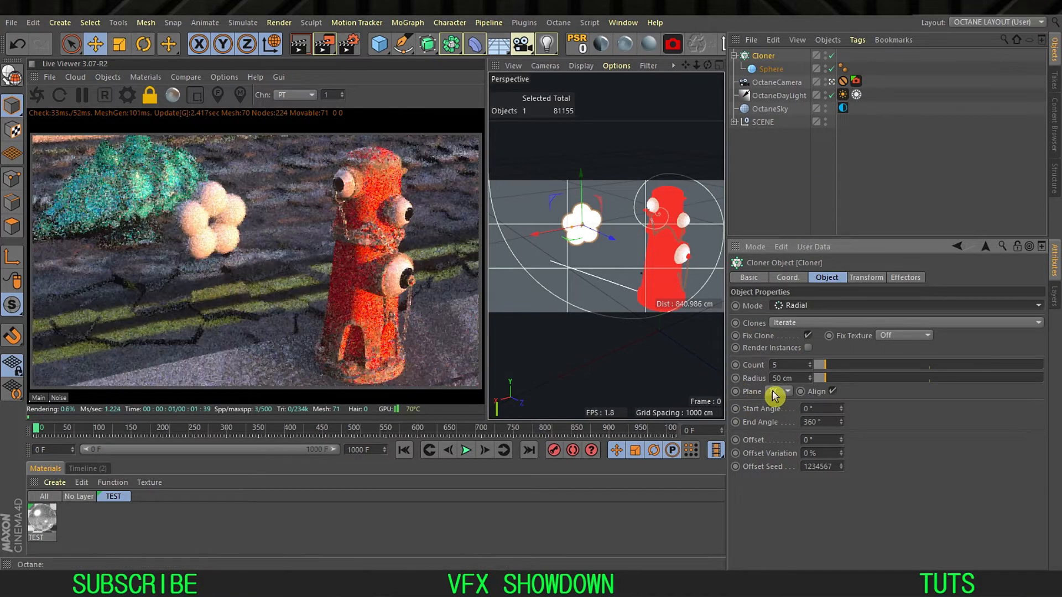
{"action": "left_click", "coordinate": [787, 392]}
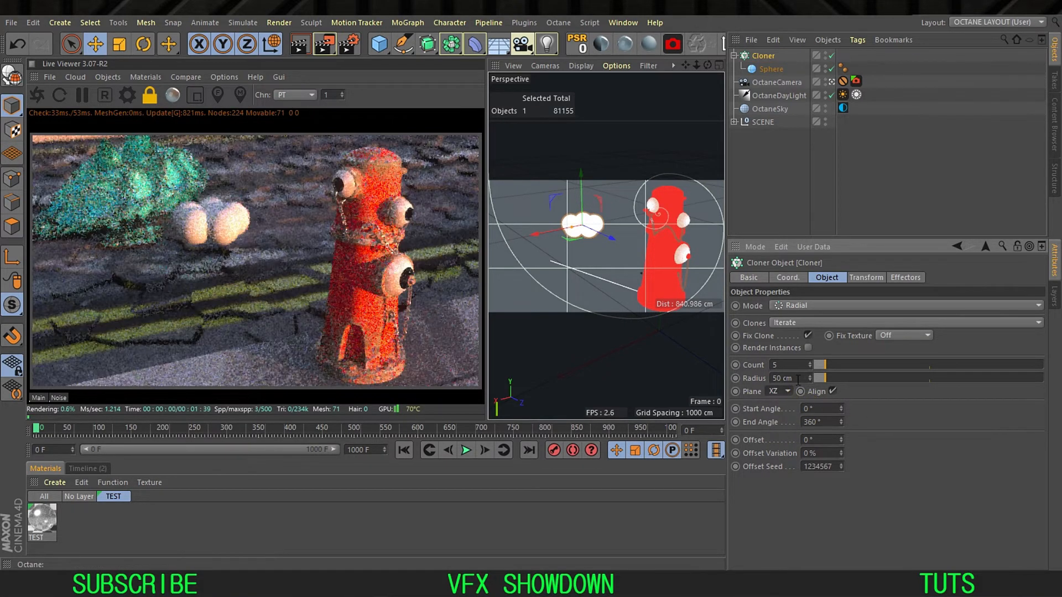
{"action": "left_click_drag", "start_coordinate": [821, 377], "coordinate": [847, 378]}
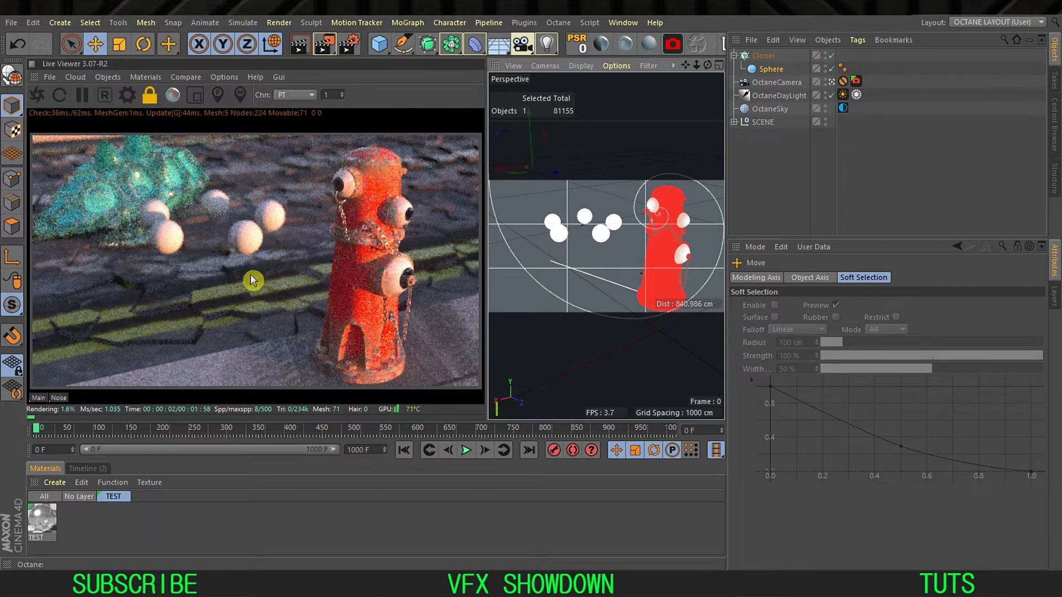
{"action": "mouse_move", "coordinate": [257, 243]}
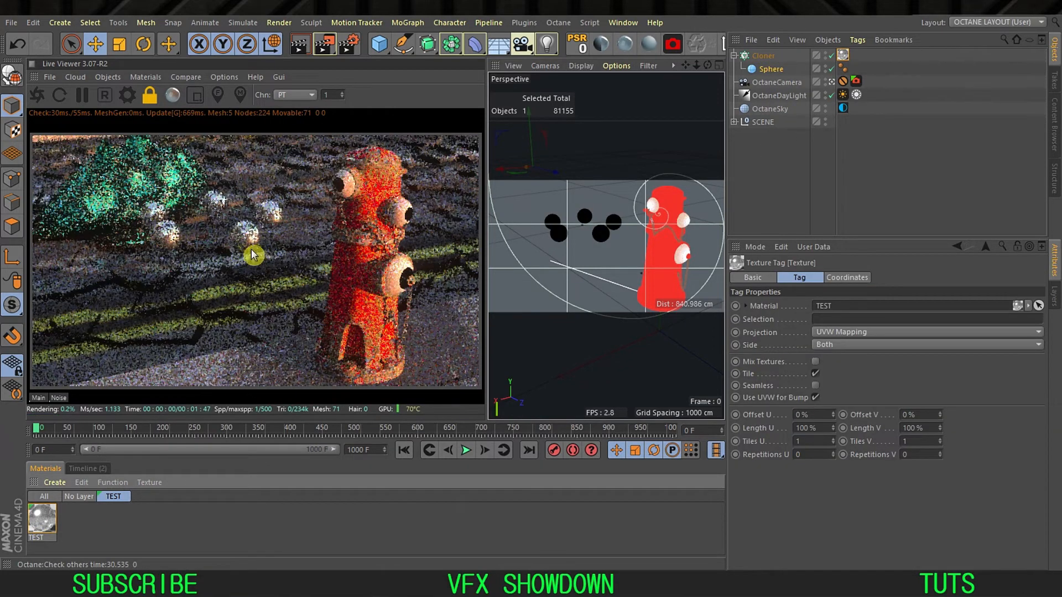
- Assign the TEST material to the Cloner so the cloned spheres are textured
{"action": "left_click", "coordinate": [855, 86]}
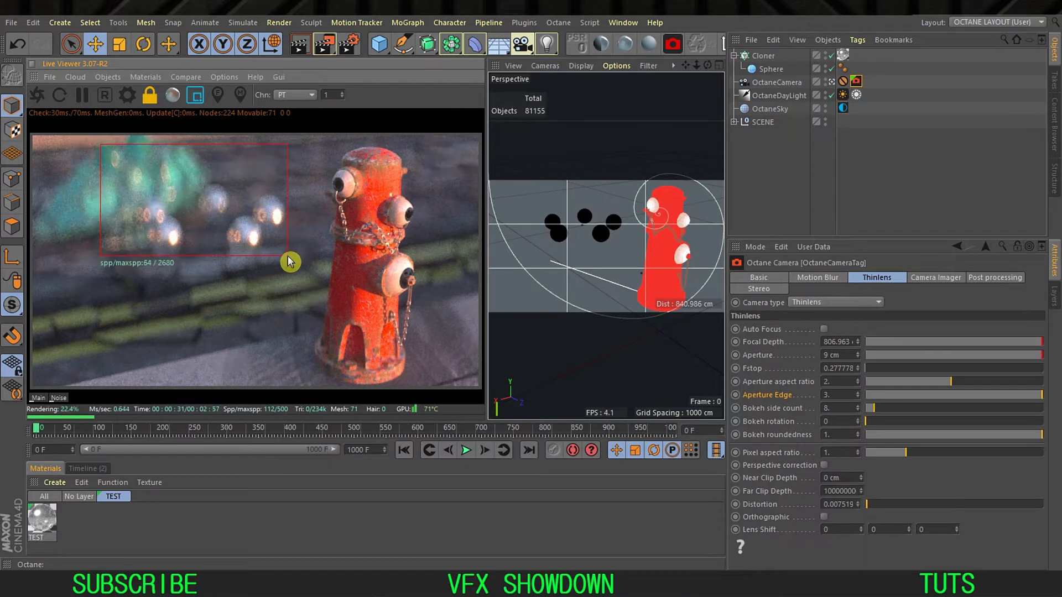
{"action": "mouse_move", "coordinate": [162, 203]}
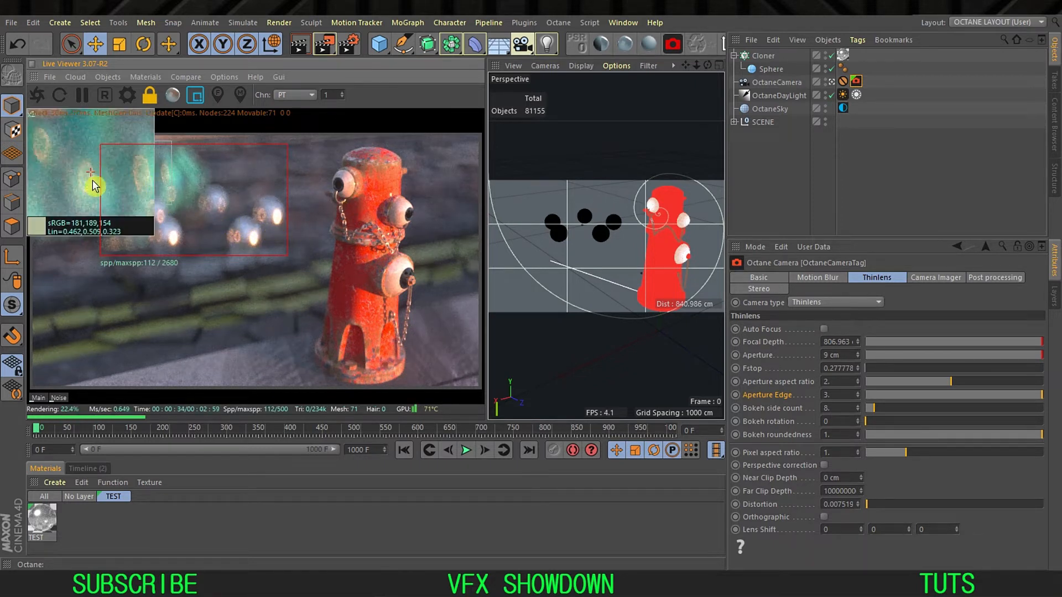
{"action": "mouse_move", "coordinate": [109, 197]}
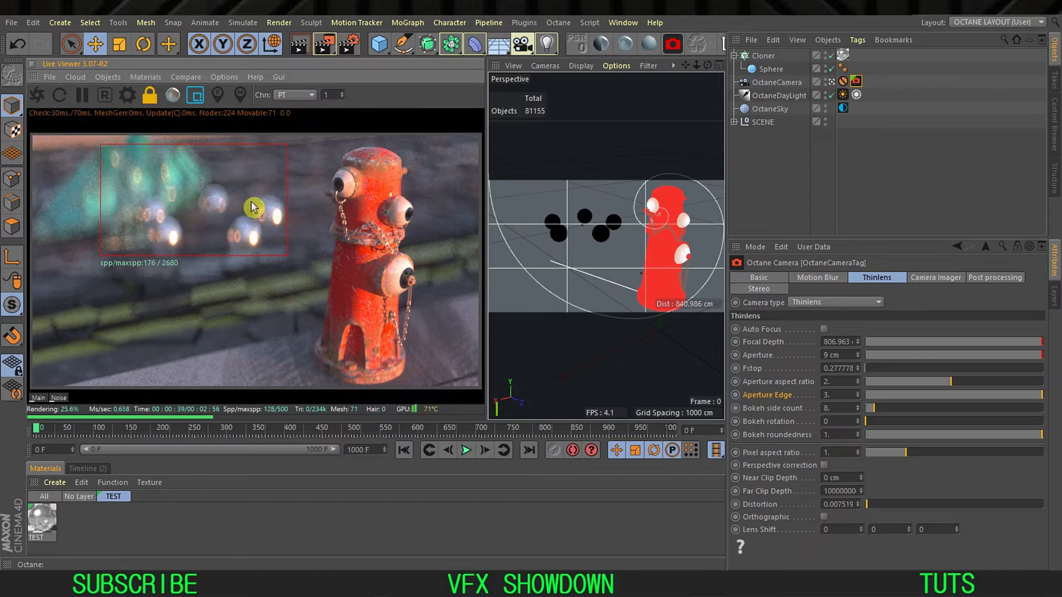
{"action": "mouse_move", "coordinate": [273, 214]}
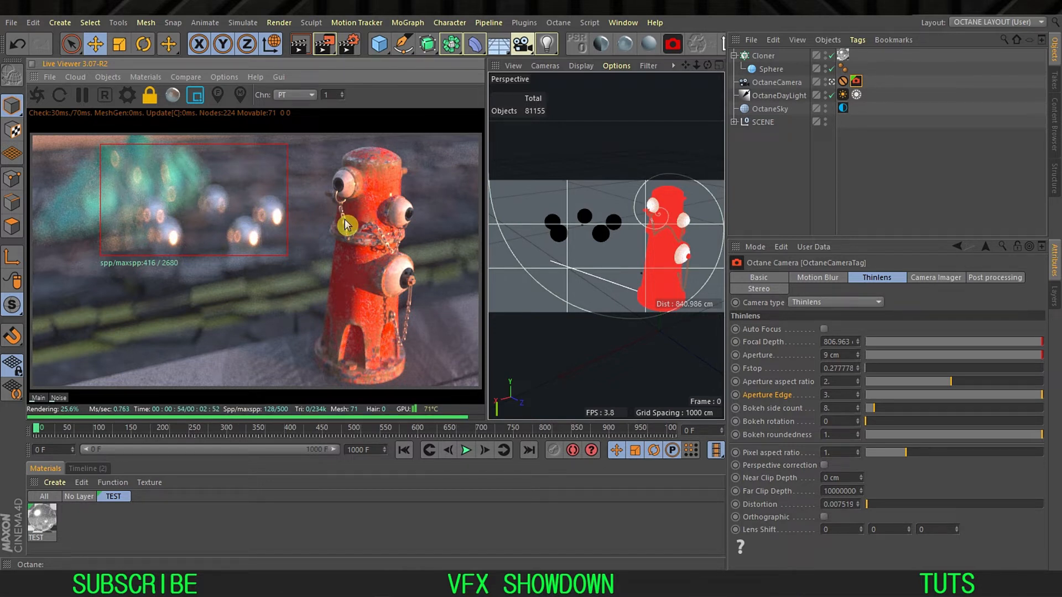
- Set the thin-lens aperture to 9 cm with aspect ratio 2 and draw a render region around the spheres
{"action": "left_click", "coordinate": [195, 94]}
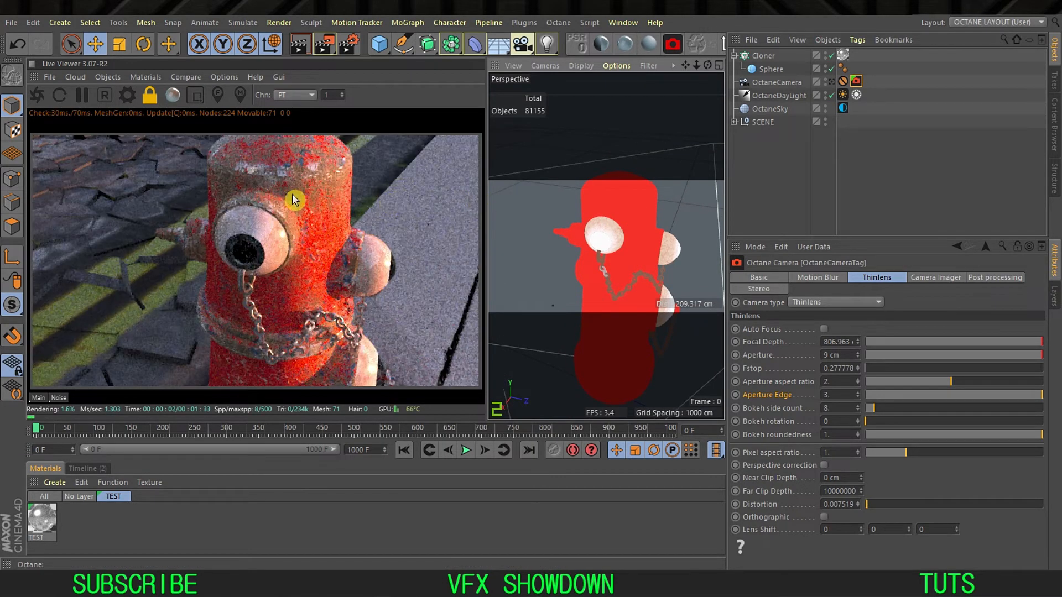
{"action": "mouse_move", "coordinate": [290, 161]}
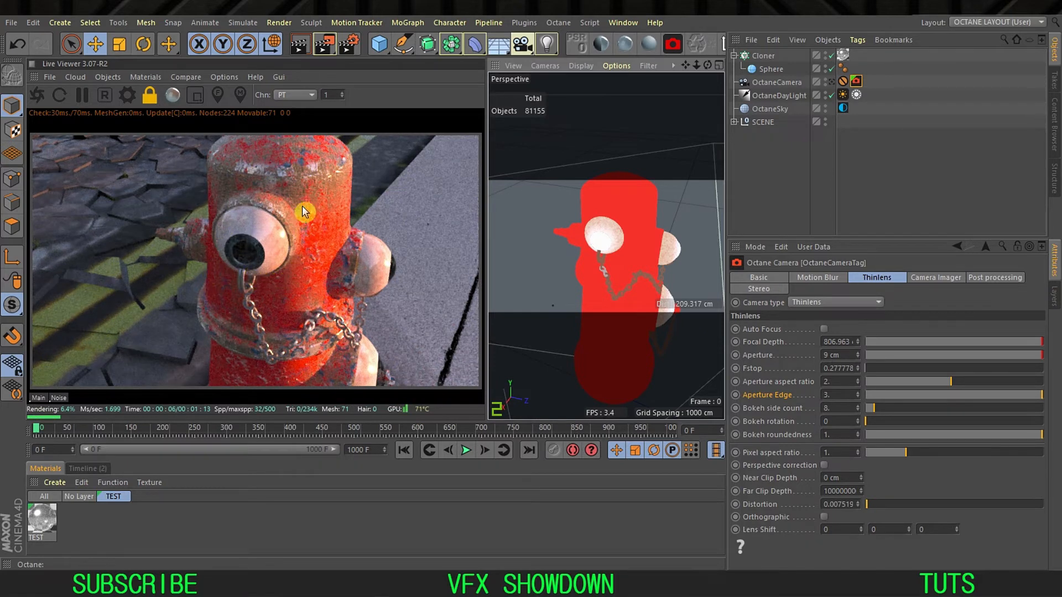
{"action": "mouse_move", "coordinate": [614, 241]}
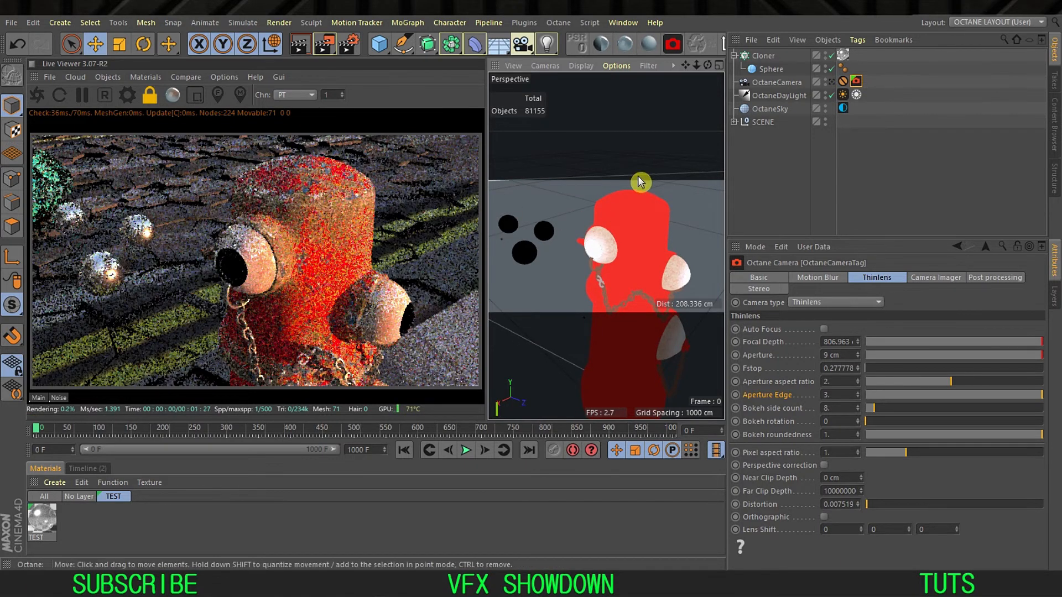
- Pull the perspective view back until the whole hydrant, spheres and camera are visible
{"action": "left_click_drag", "start_coordinate": [640, 181], "coordinate": [627, 284]}
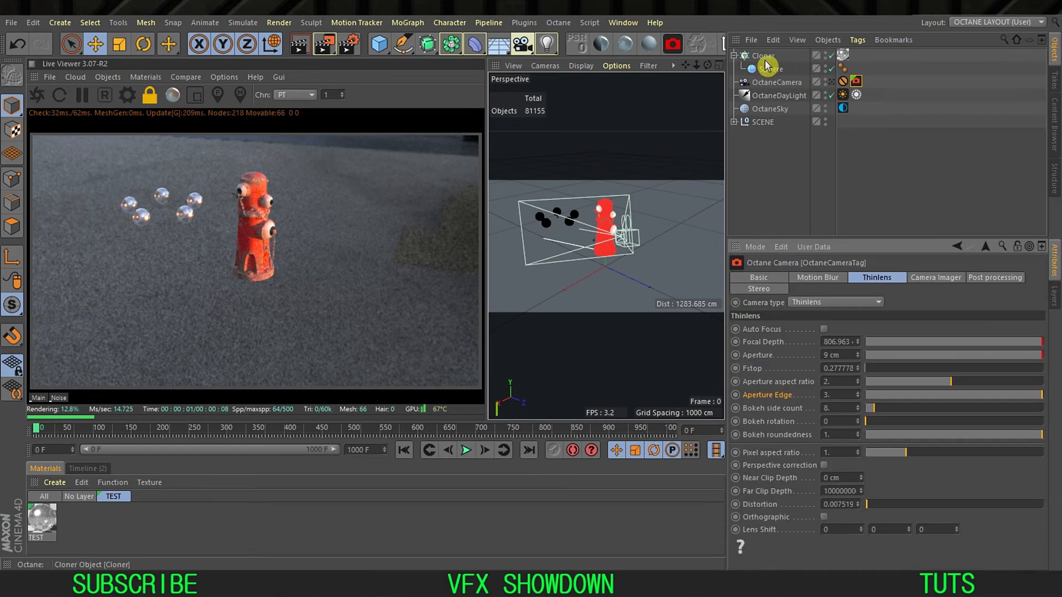
- Delete the sphere Cloner and add a cube, moving it toward the camera beside the hydrant
{"action": "left_click", "coordinate": [764, 55]}
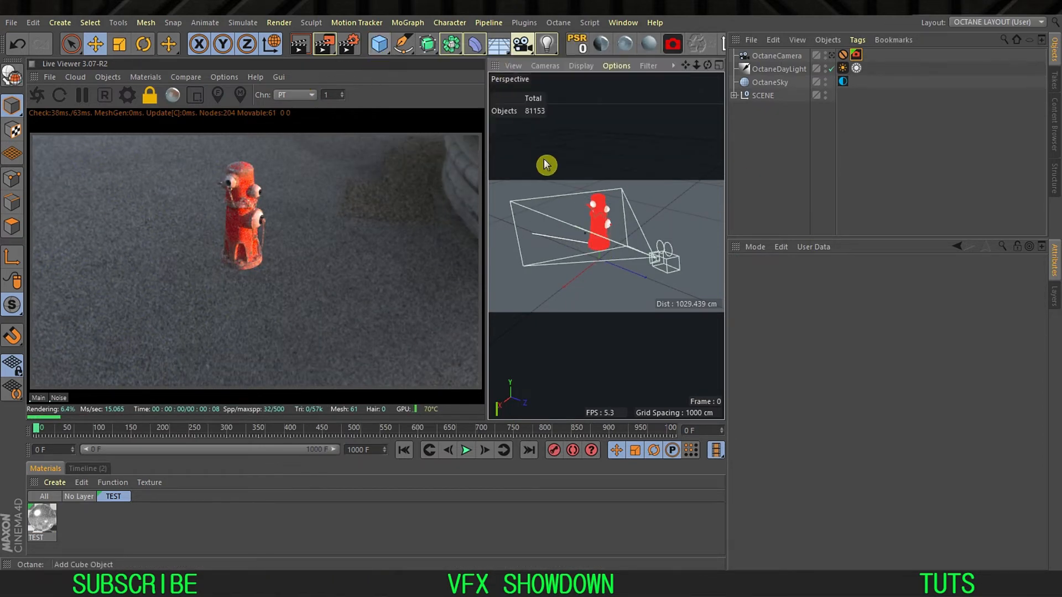
{"action": "left_click", "coordinate": [378, 43]}
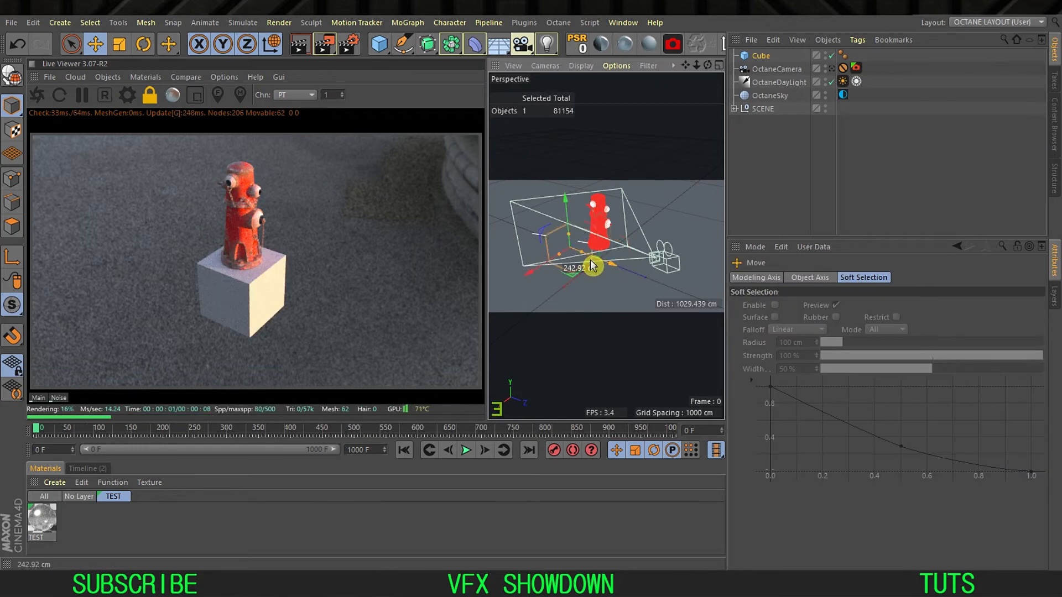
{"action": "left_click_drag", "start_coordinate": [592, 264], "coordinate": [556, 193]}
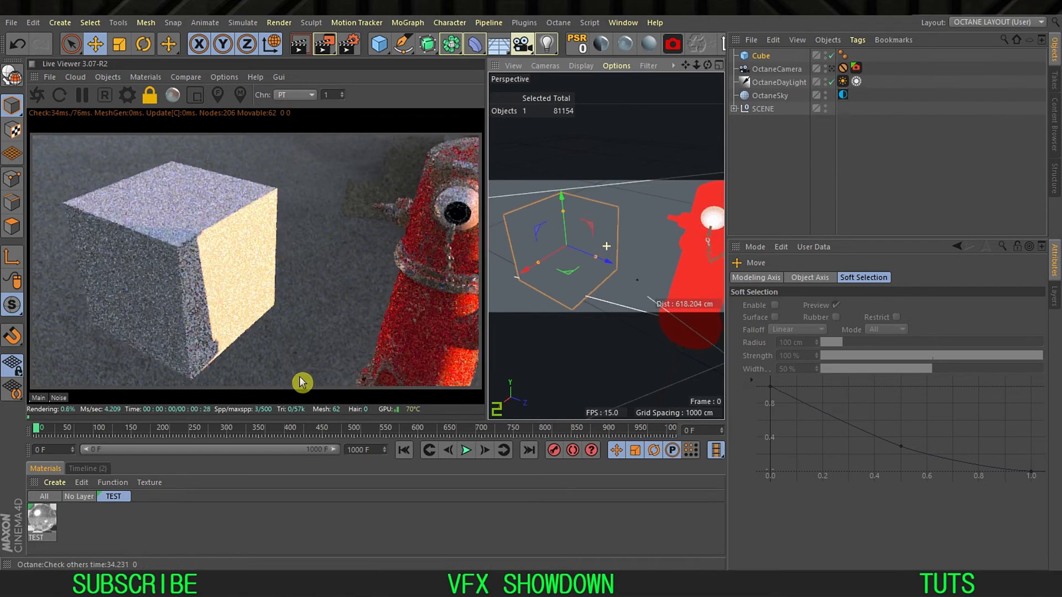
{"action": "right_click", "coordinate": [413, 214]}
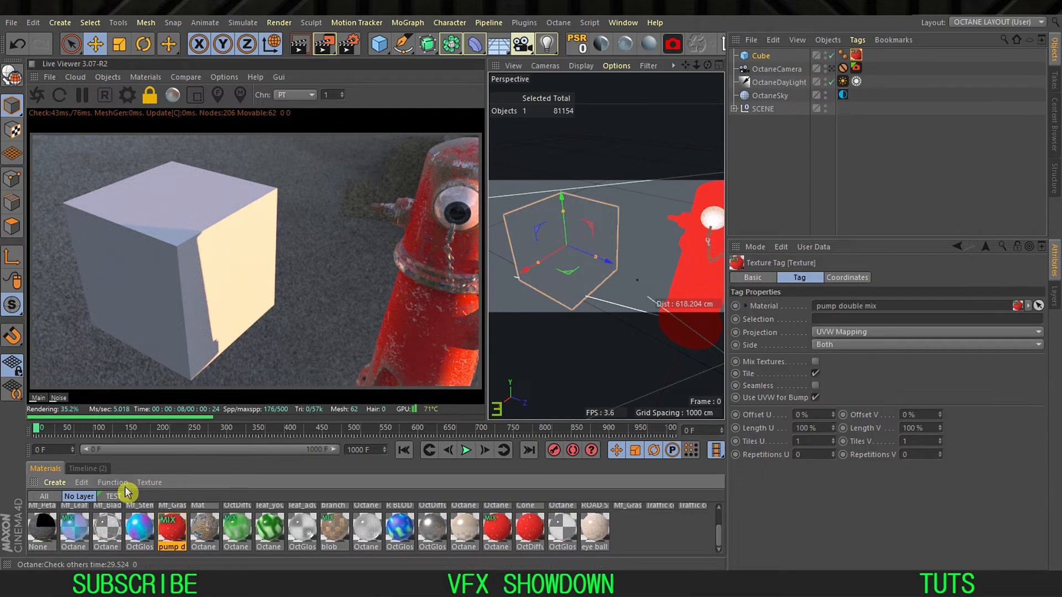
- Filter the Material Manager to the TEST layer and apply the pump double mix material to the cube
{"action": "left_click", "coordinate": [112, 496]}
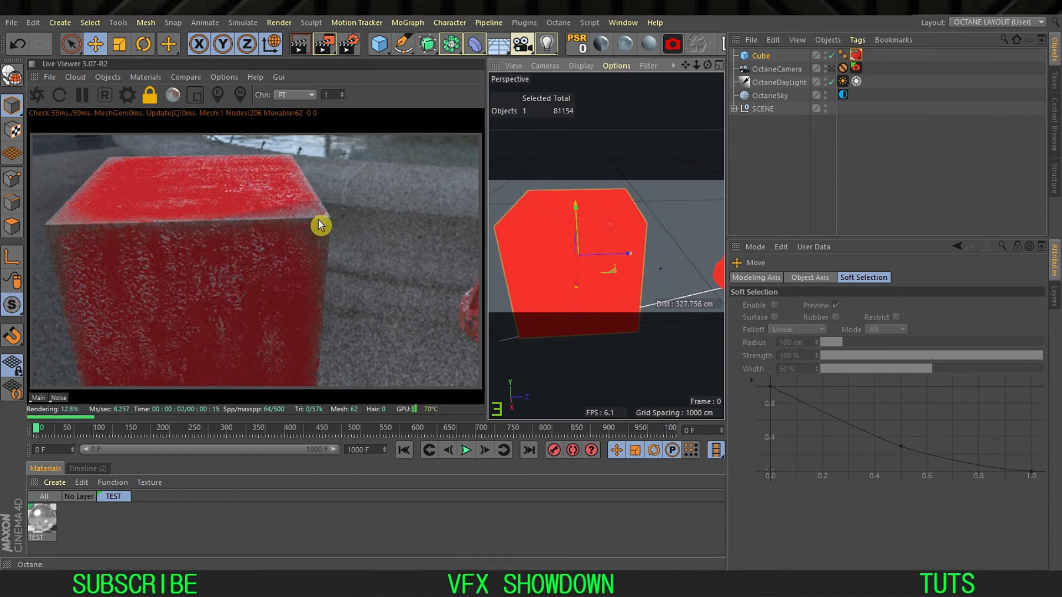
{"action": "mouse_move", "coordinate": [242, 298]}
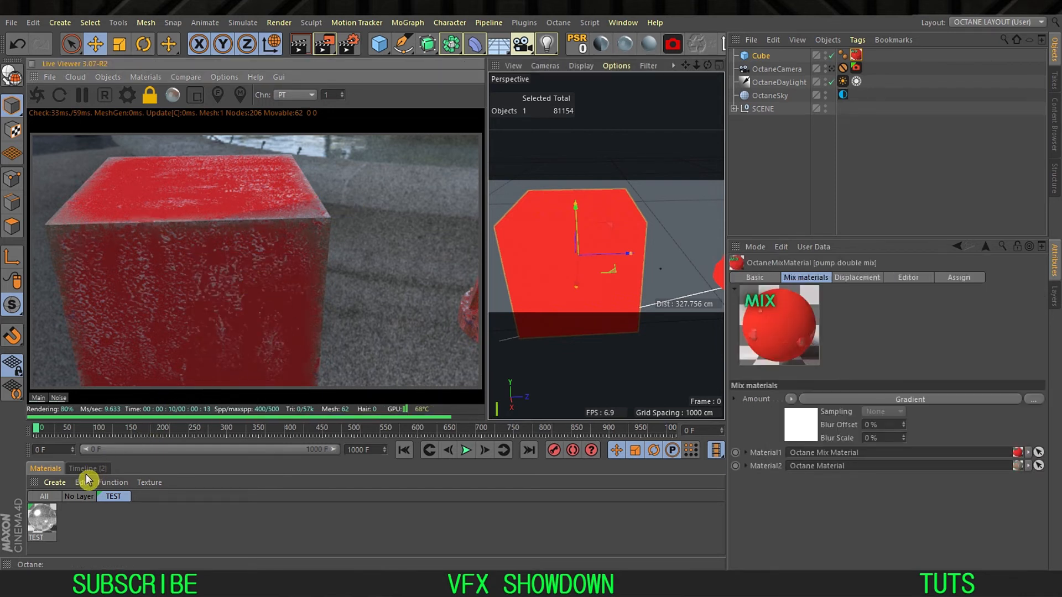
- Show all scene materials via No Layer and close the Octane Node Editor window
{"action": "left_click", "coordinate": [78, 495]}
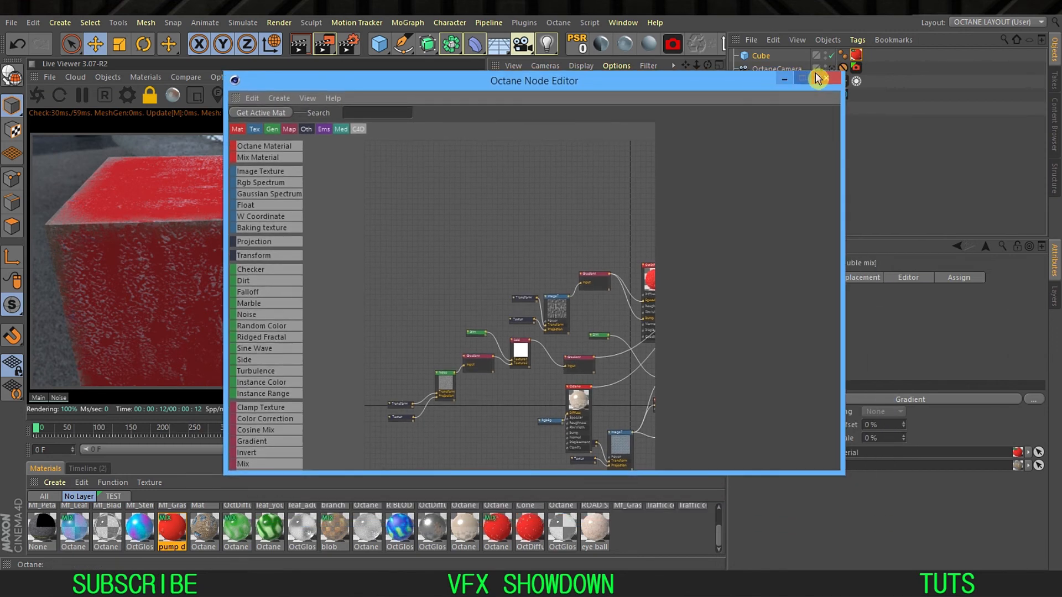
{"action": "left_click", "coordinate": [821, 78]}
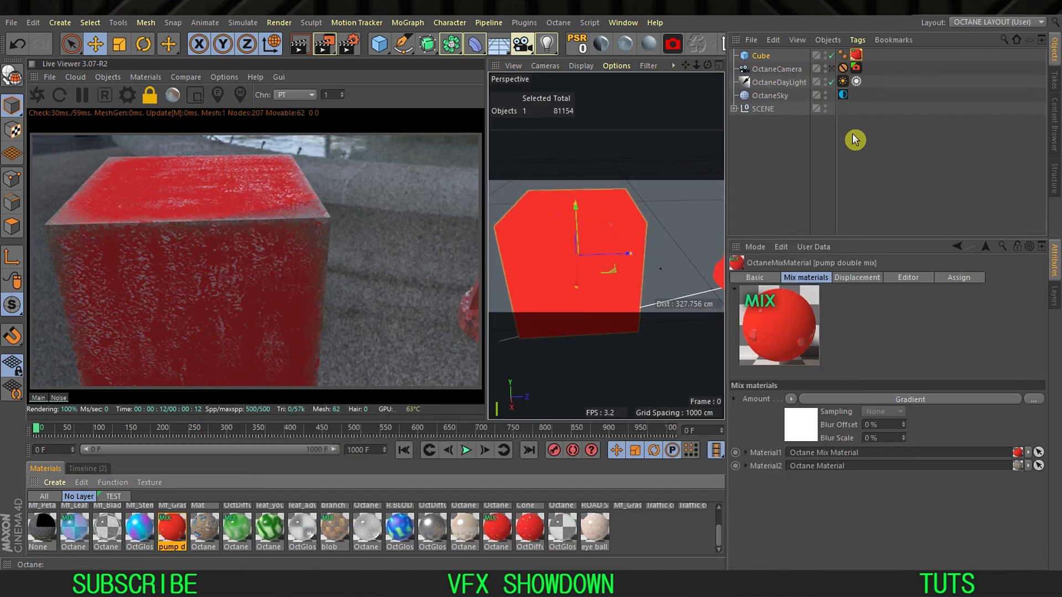
{"action": "mouse_move", "coordinate": [766, 155]}
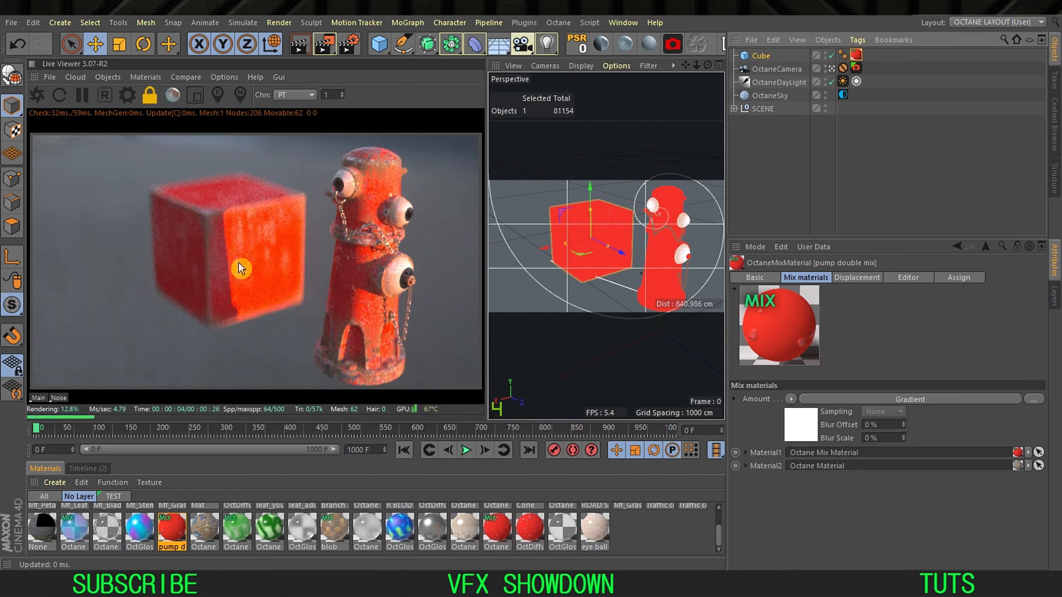
{"action": "mouse_move", "coordinate": [251, 218]}
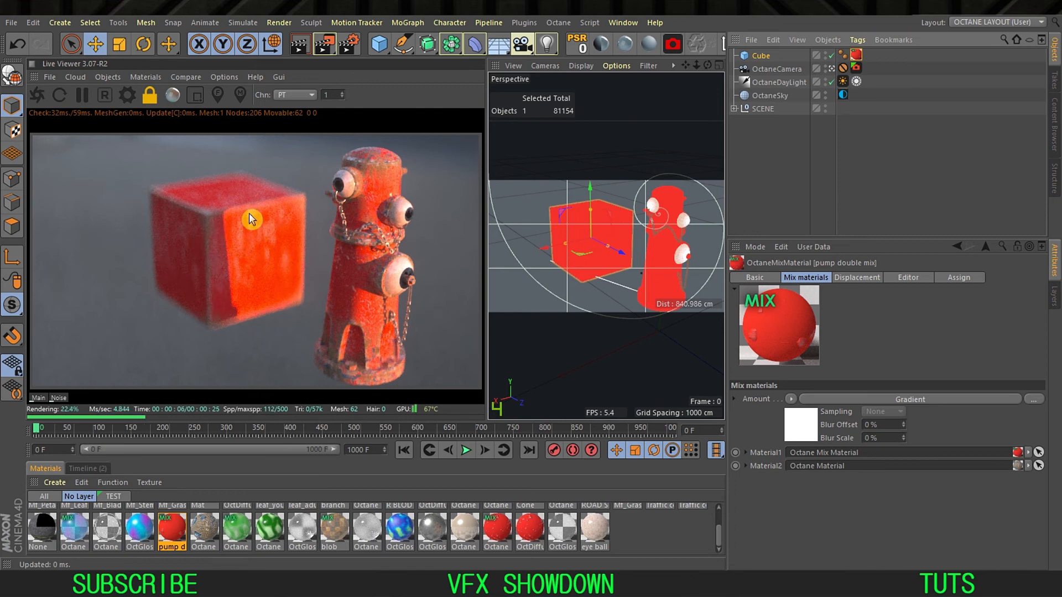